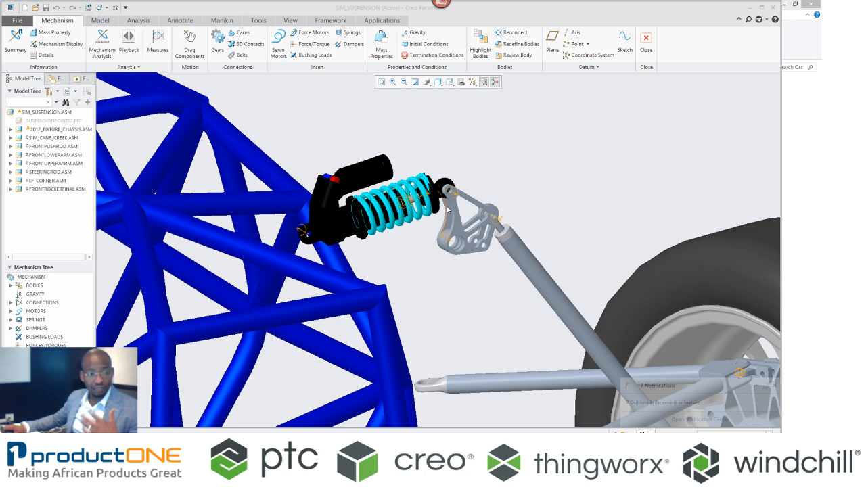
mouse_move(447, 210)
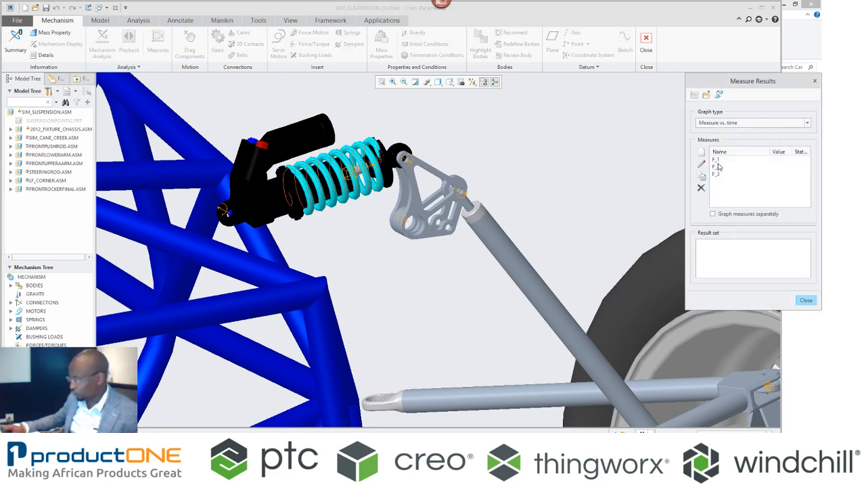
Check that F_1 is the radial reaction on Connection_30, then close Measure Results
left_click(719, 160)
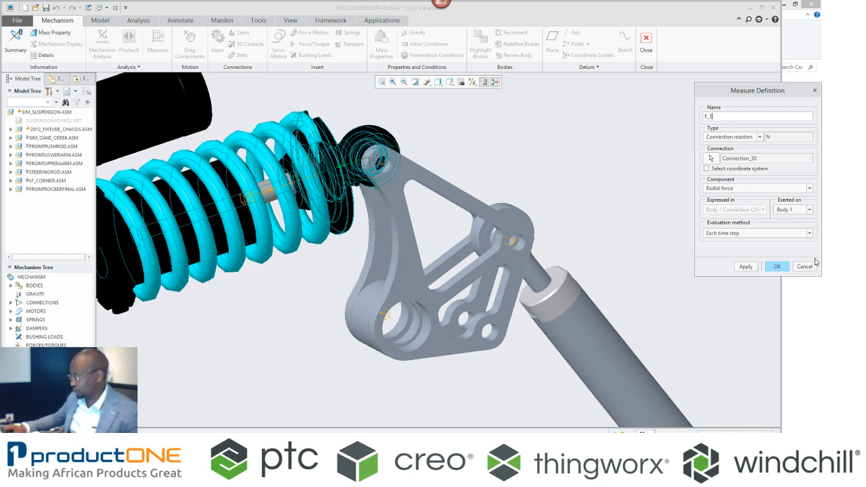
left_click(778, 267)
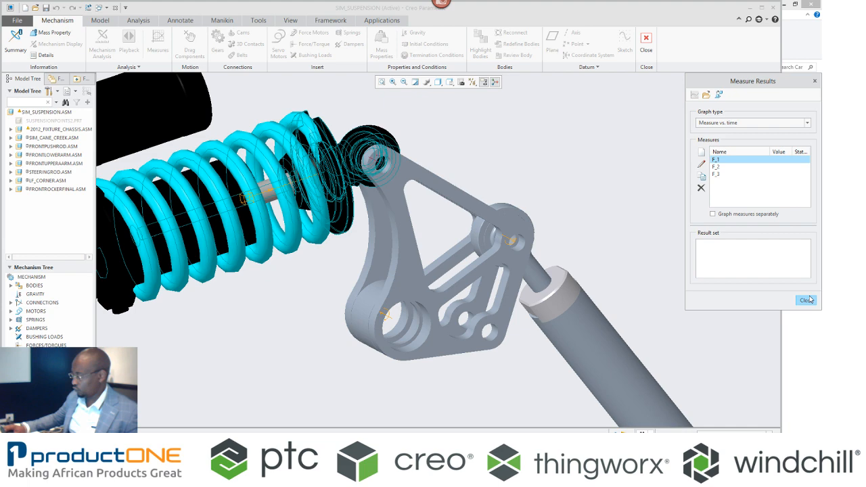
left_click(804, 300)
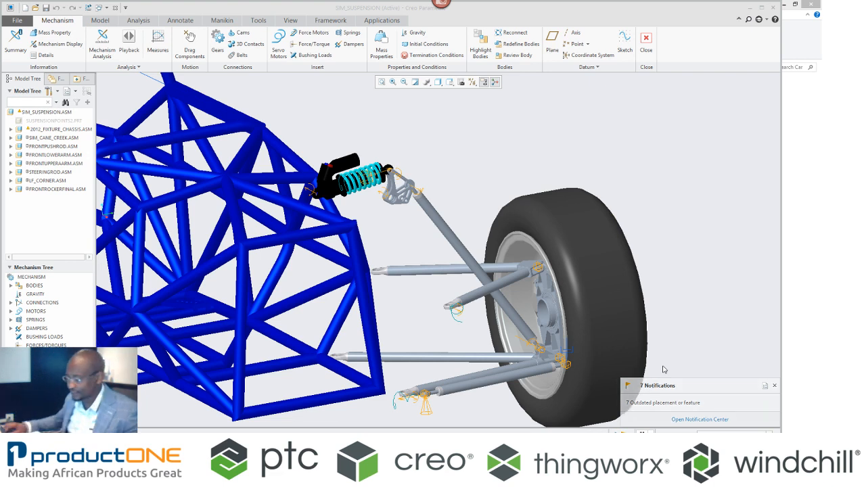
mouse_move(129, 40)
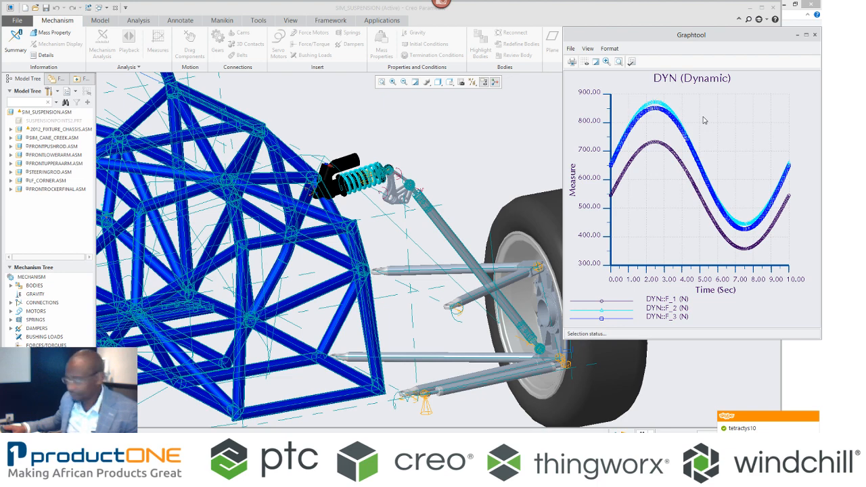
mouse_move(656, 153)
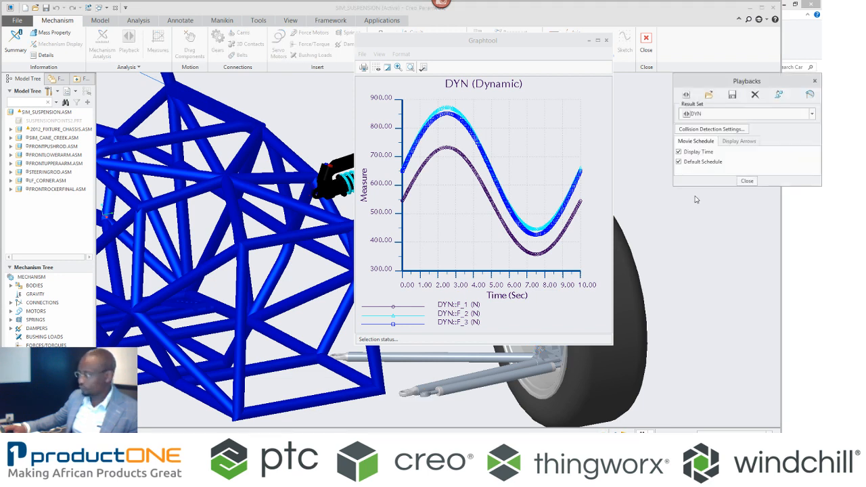
Show F_1–F_3 force arrows with name and value labels, and set arrow scale to 70
left_click(739, 141)
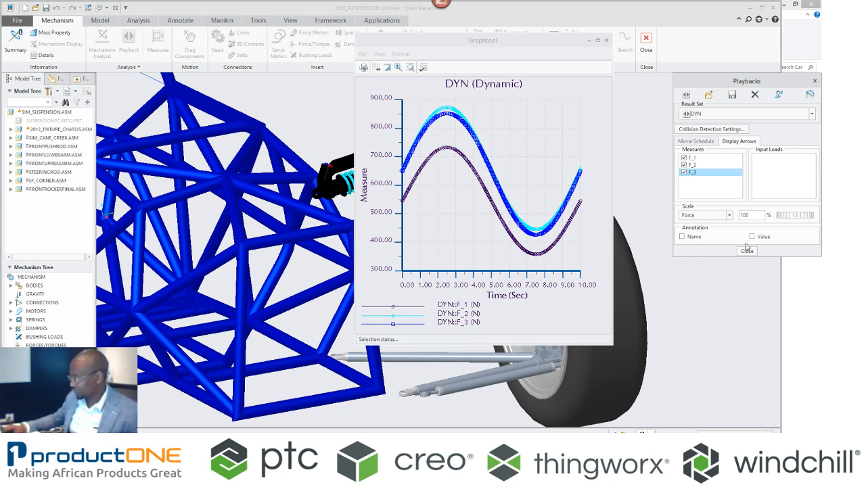
left_click(751, 237)
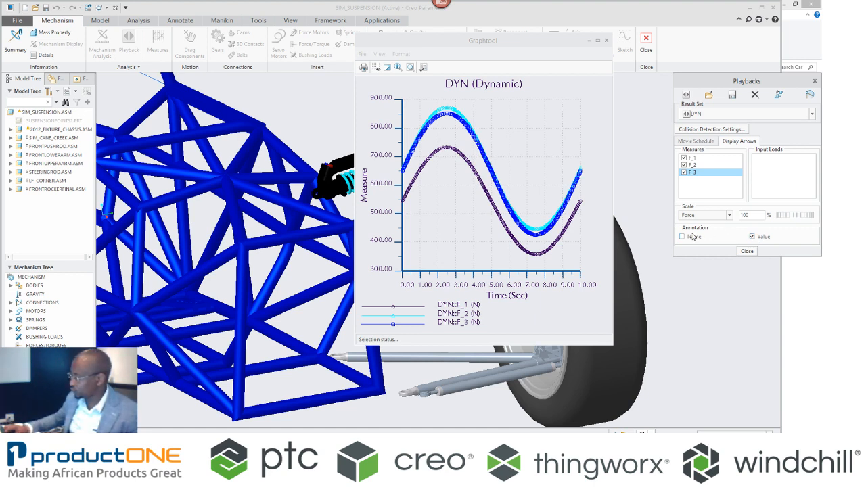
left_click(681, 236)
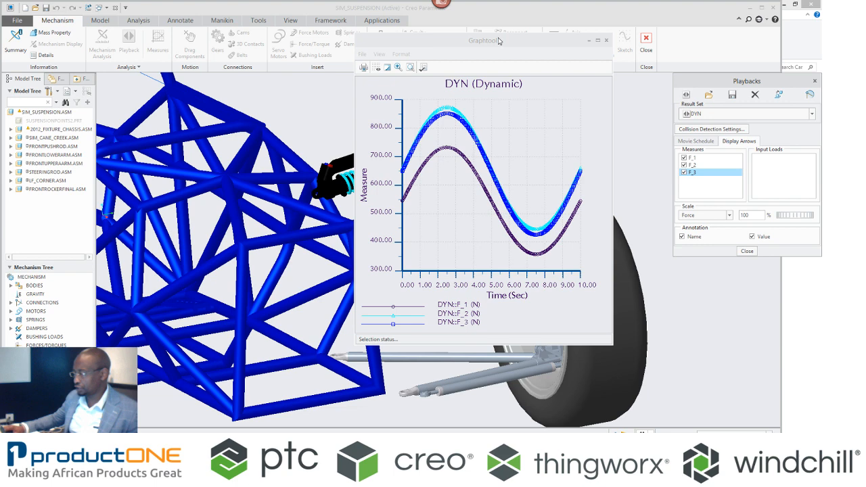
left_click_drag(483, 40, 157, 37)
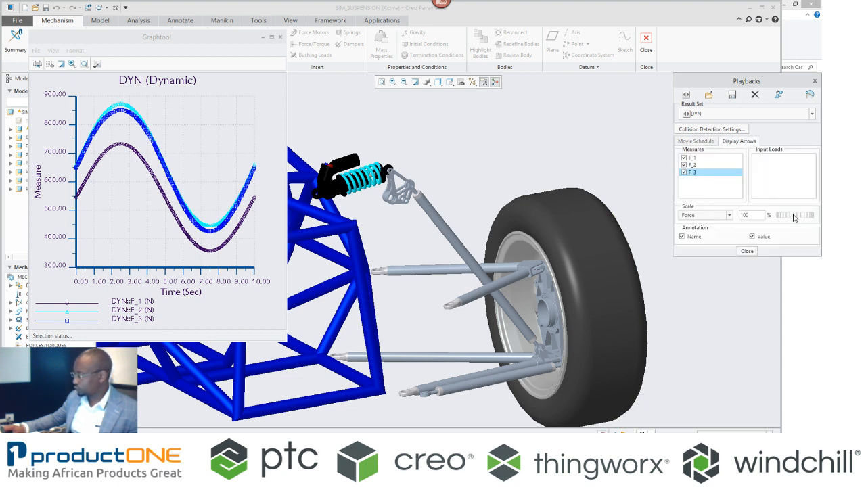
left_click_drag(802, 214, 785, 215)
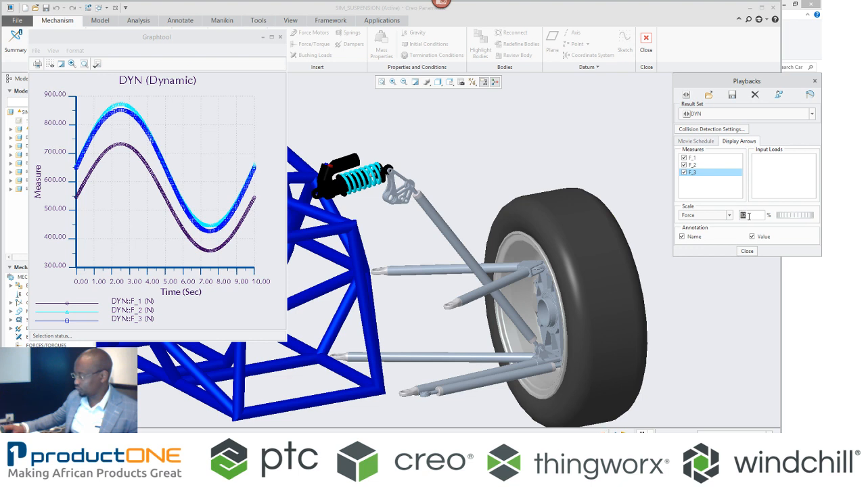
type("70")
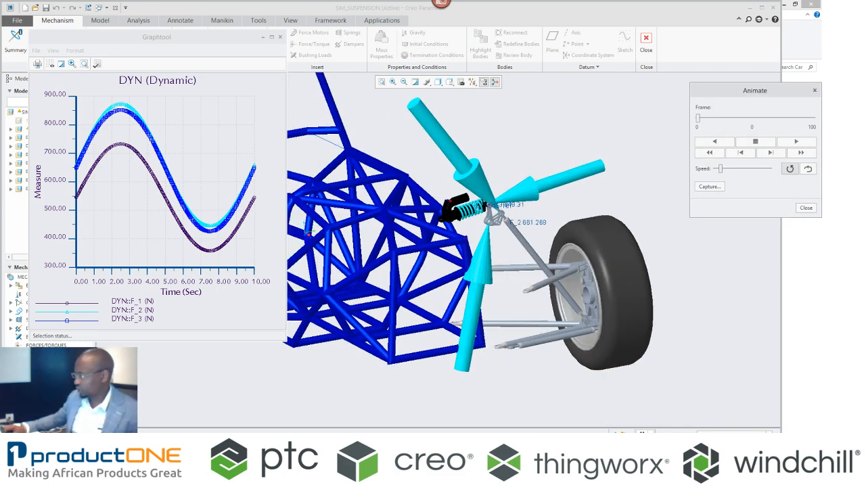
Play and stop the DYN animation with force arrows, then close the playback
left_click(796, 142)
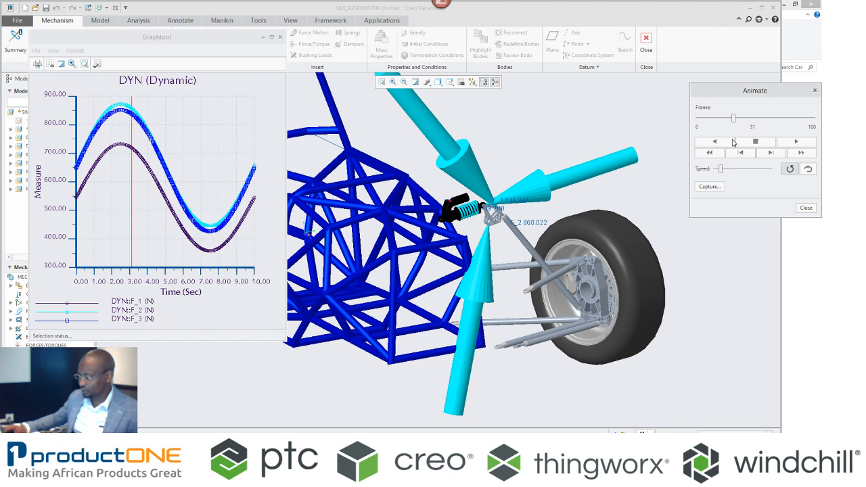
left_click(755, 142)
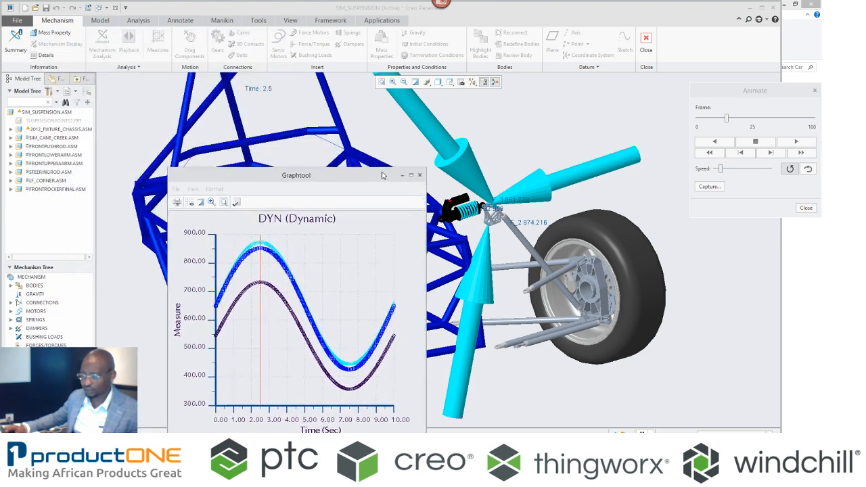
left_click_drag(296, 175, 327, 183)
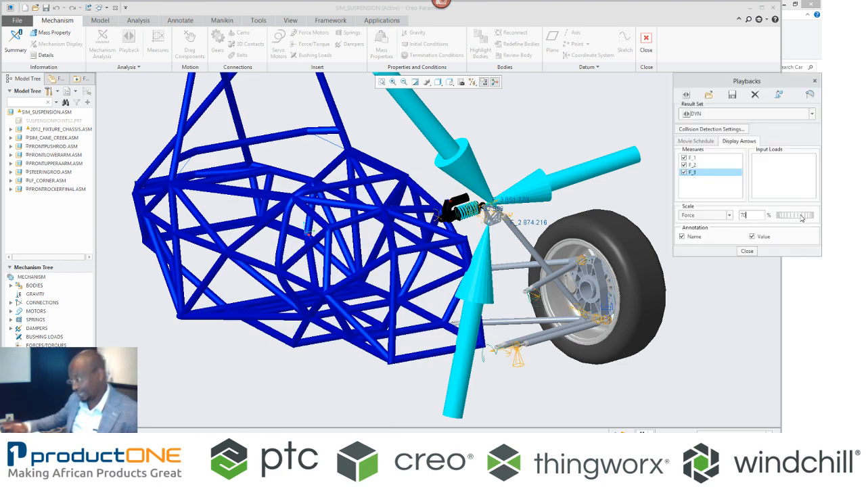
left_click(746, 251)
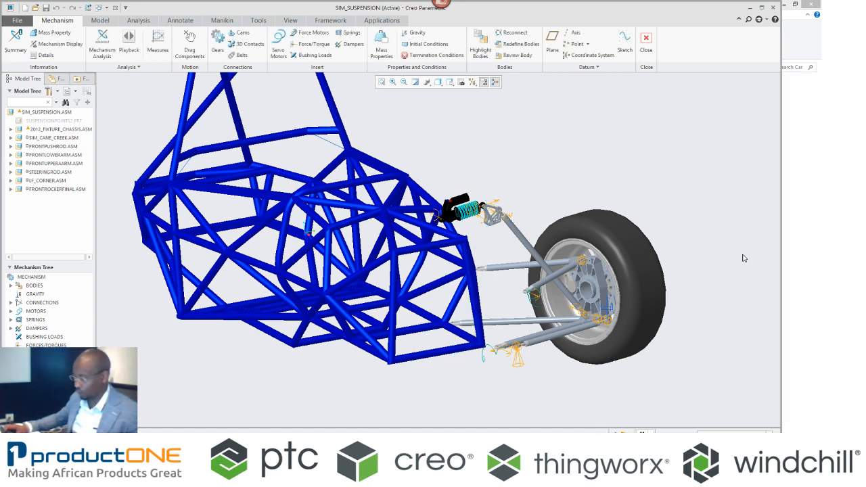
mouse_move(306, 203)
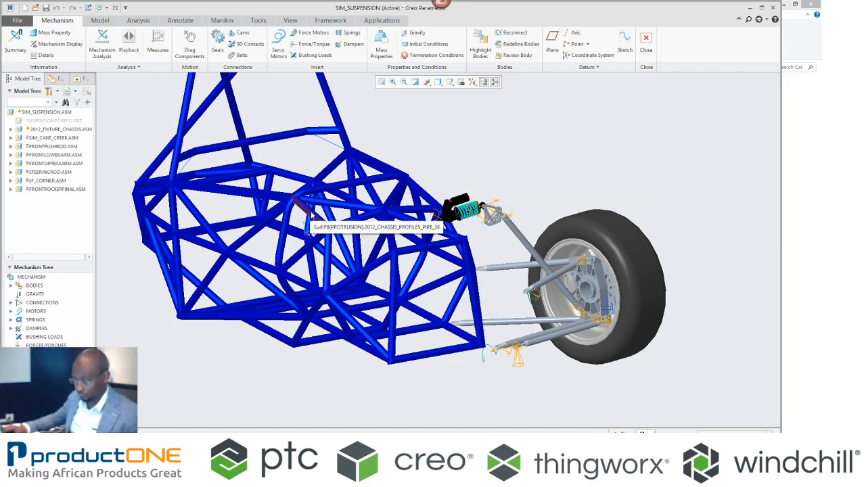
Export the front rocker's three connection reaction loads at 2.5 s, then exit Mechanism
left_click(127, 67)
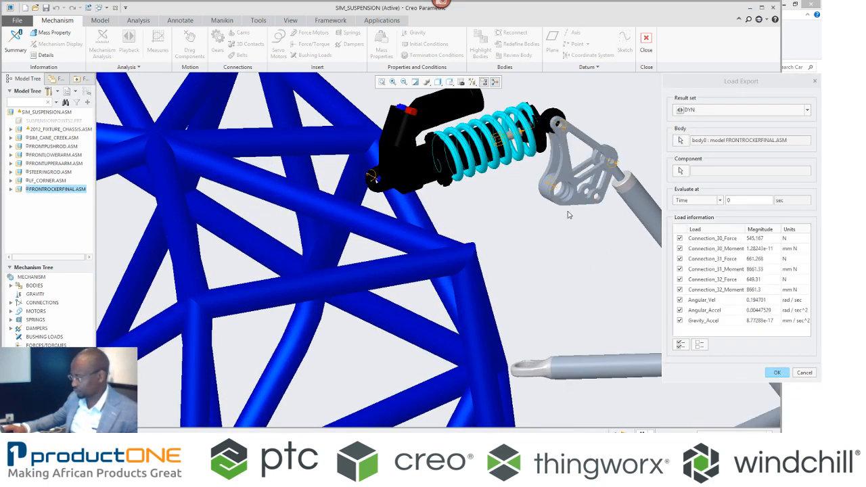
mouse_move(588, 207)
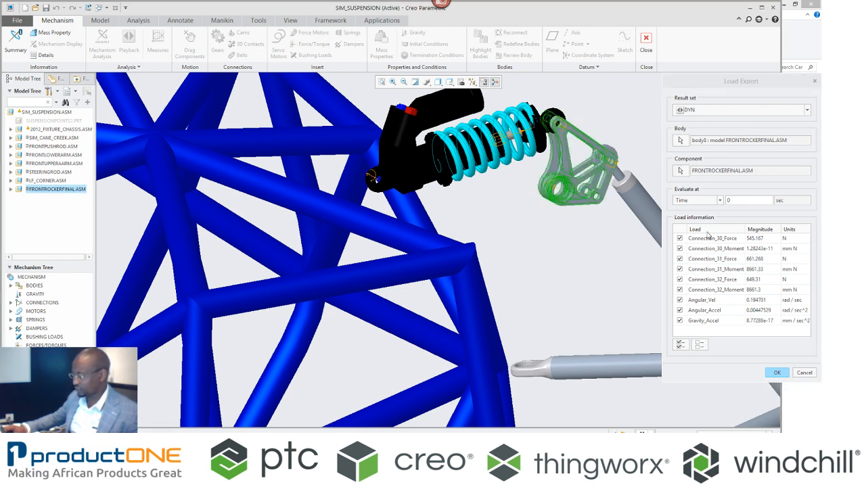
left_click(744, 200)
type("2.5")
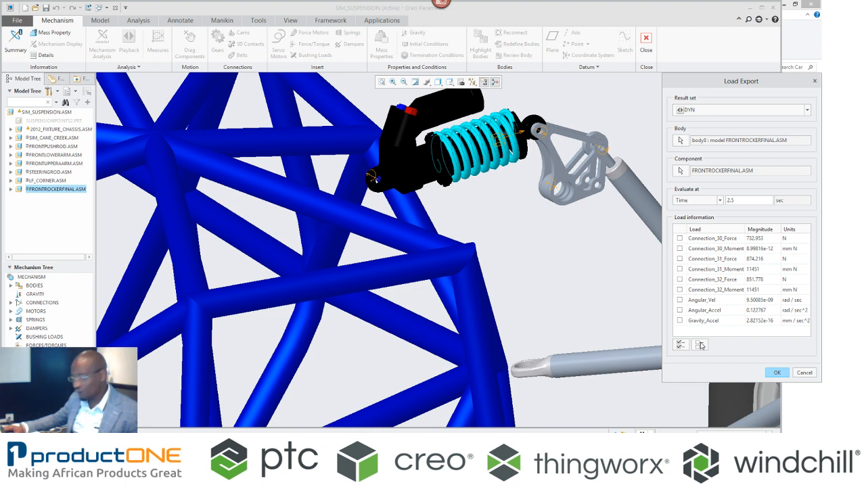
left_click(679, 238)
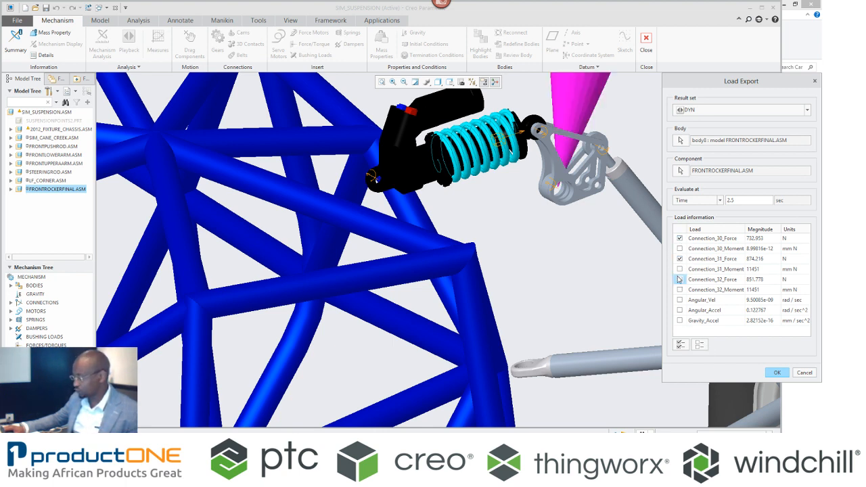
left_click(680, 279)
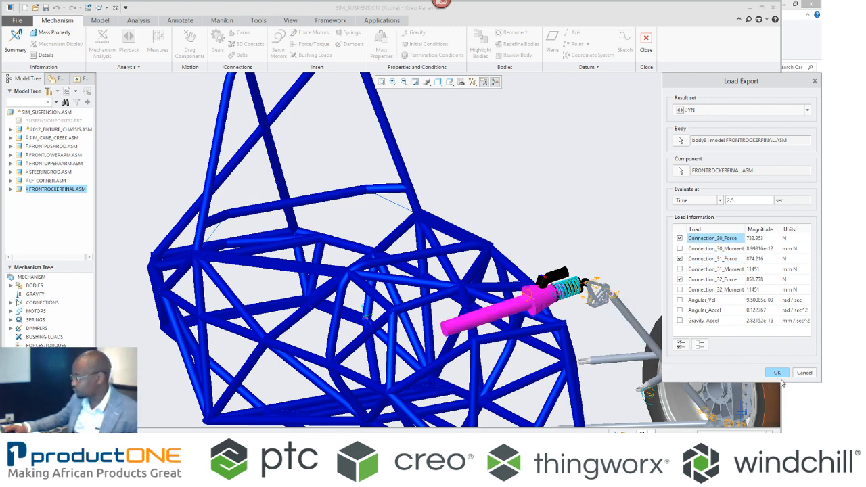
left_click(776, 372)
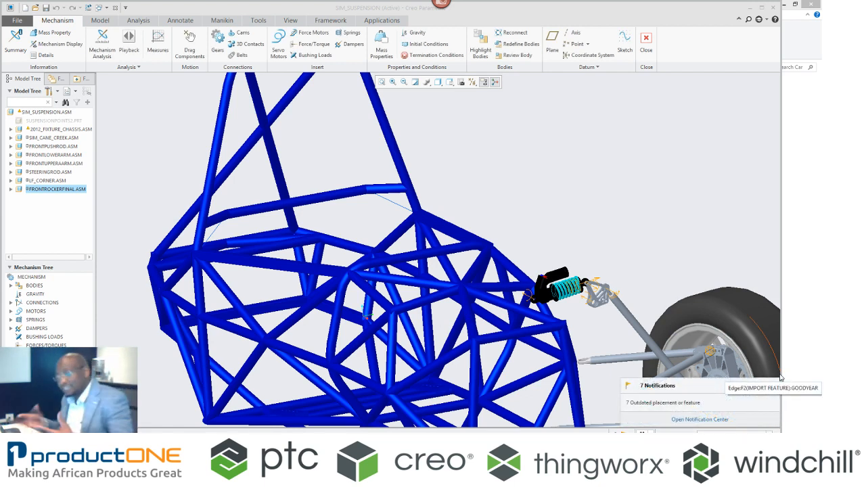
left_click(100, 6)
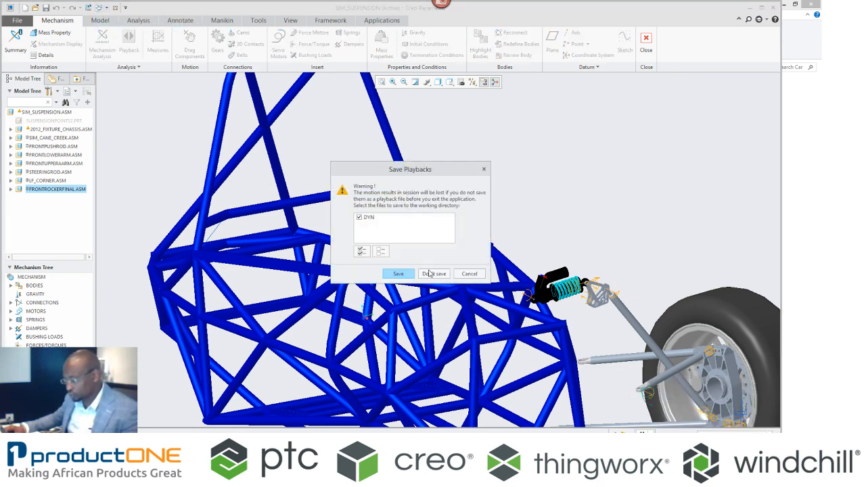
Discard the DYN playback, open FRONTROCKERFINAL.ASM alone and enter Simulate structure mode
left_click(434, 273)
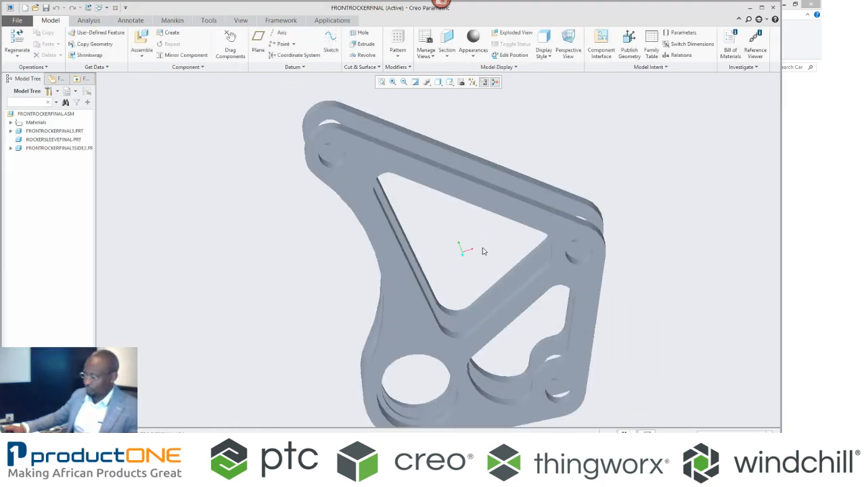
left_click(438, 82)
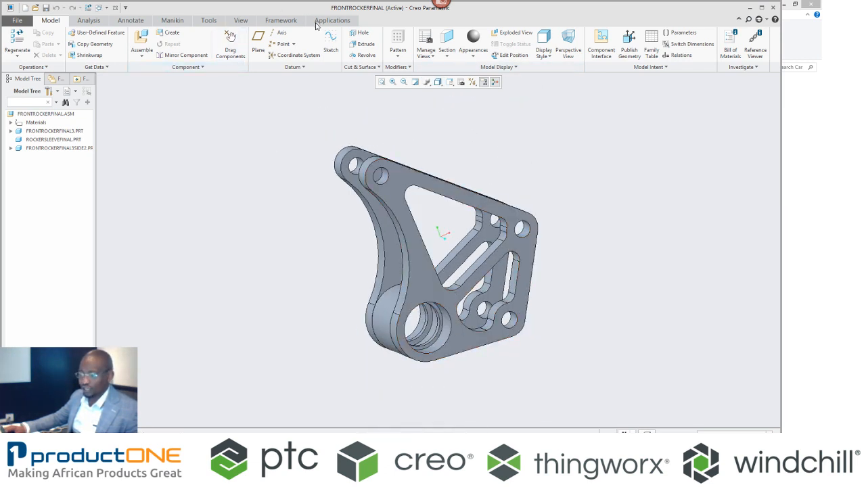
left_click(331, 19)
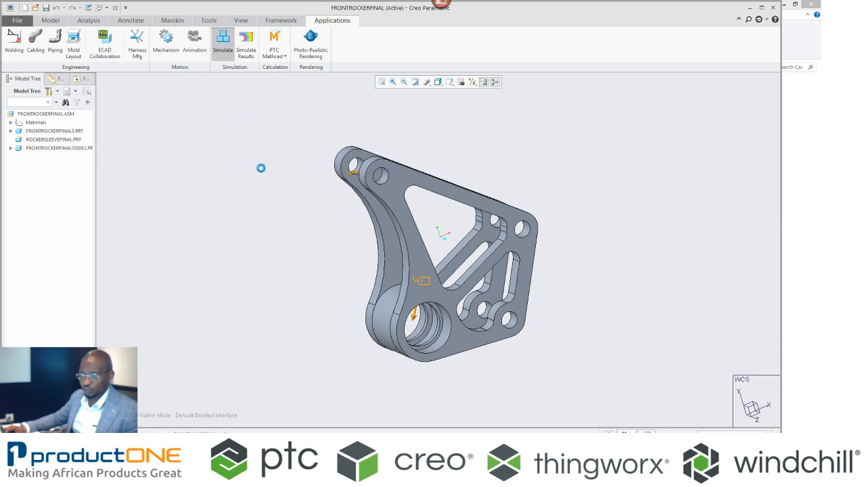
left_click(221, 44)
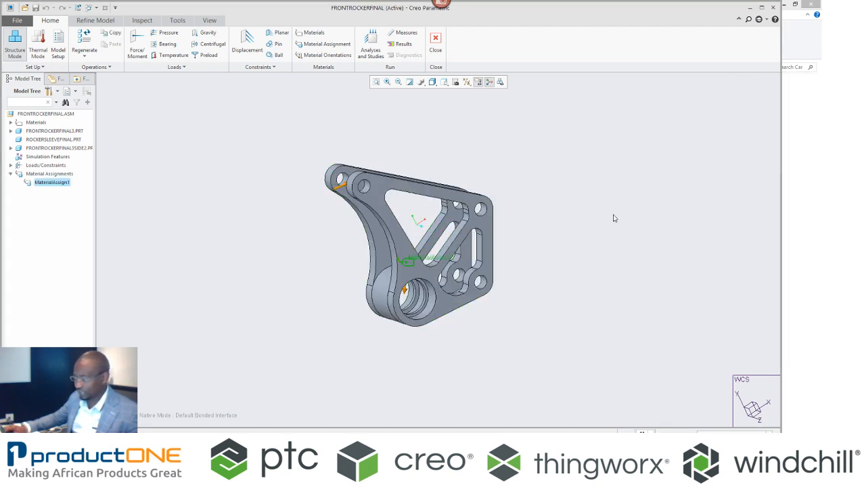
Change Connection_30_Force's references from a point to the hole surfaces
left_click(136, 46)
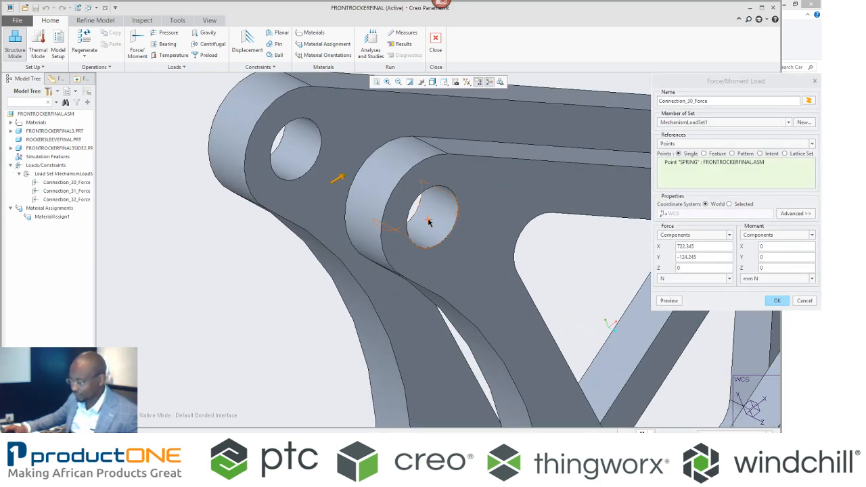
left_click(812, 144)
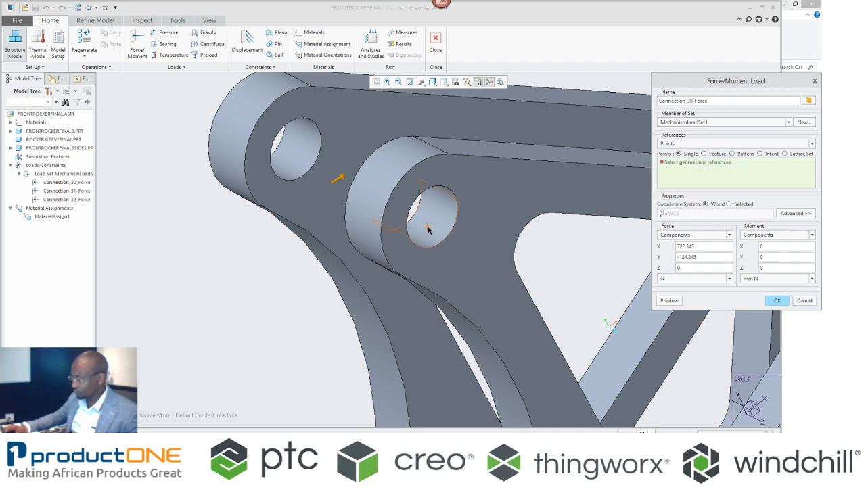
left_click(437, 224)
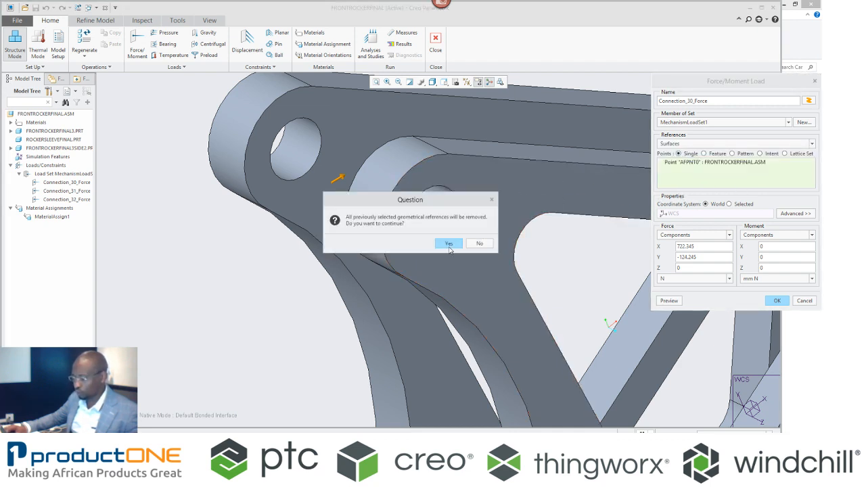
left_click(449, 244)
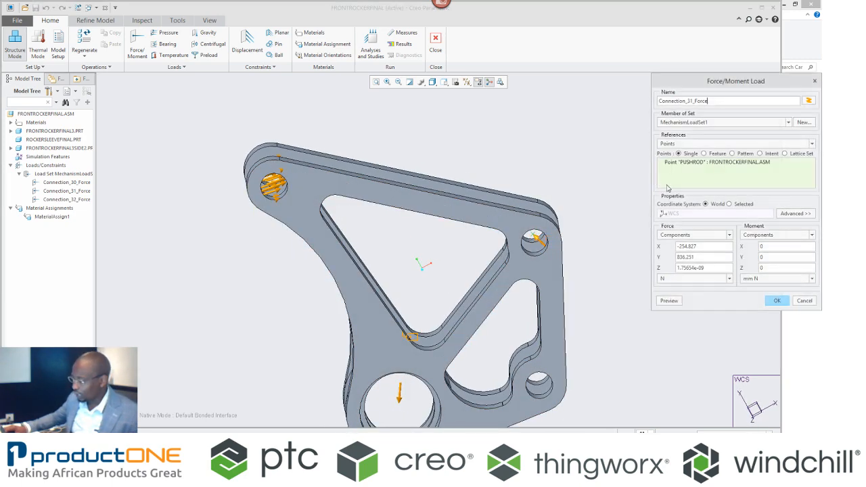
Apply Connection_31_Force and Connection_32_Force to the bore surfaces instead of points
left_click(812, 142)
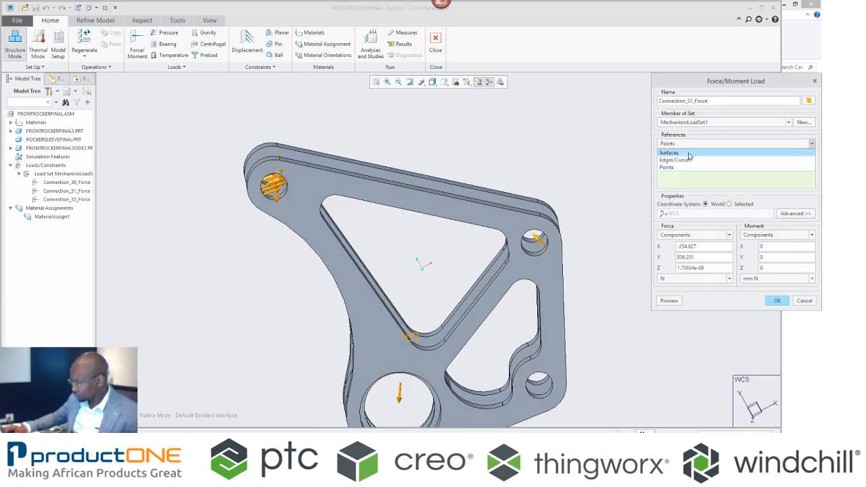
left_click(669, 152)
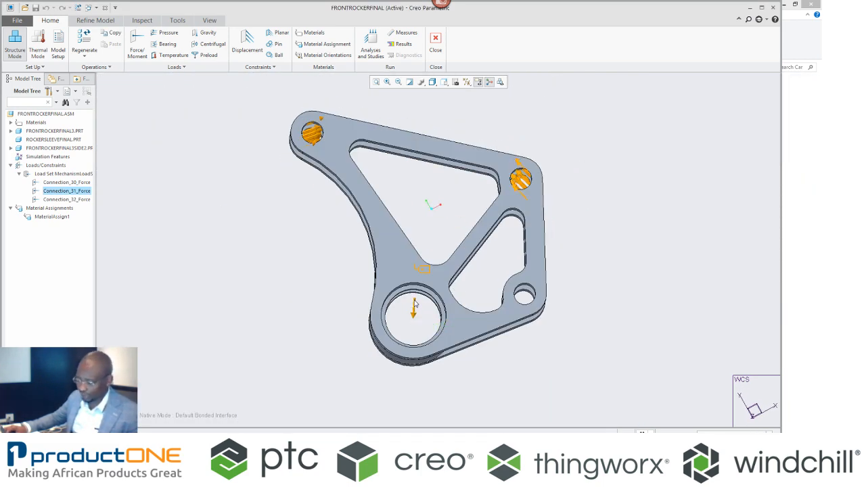
double_click(67, 199)
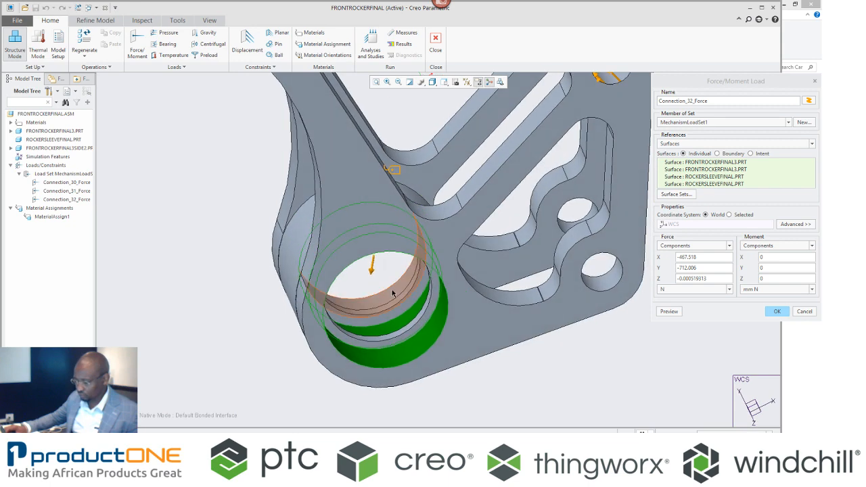
left_click(788, 311)
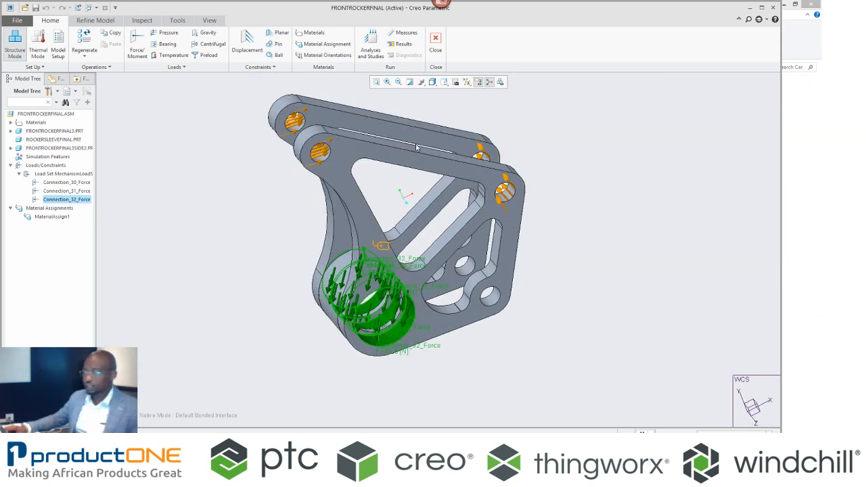
left_click(374, 44)
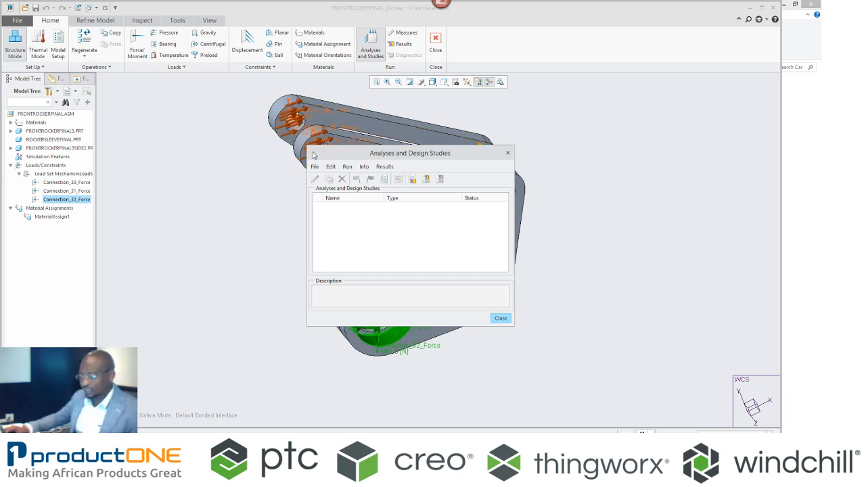
Define new static analysis Analysis1 with inertia relief enabled
left_click(315, 179)
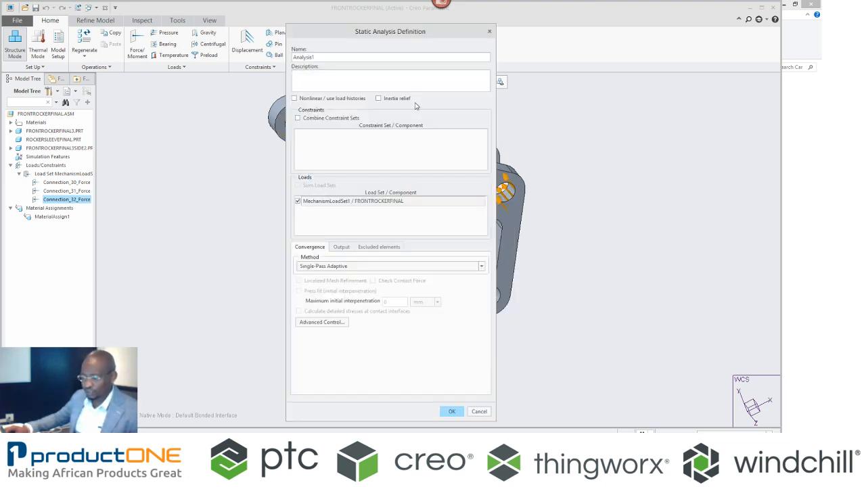
left_click(378, 98)
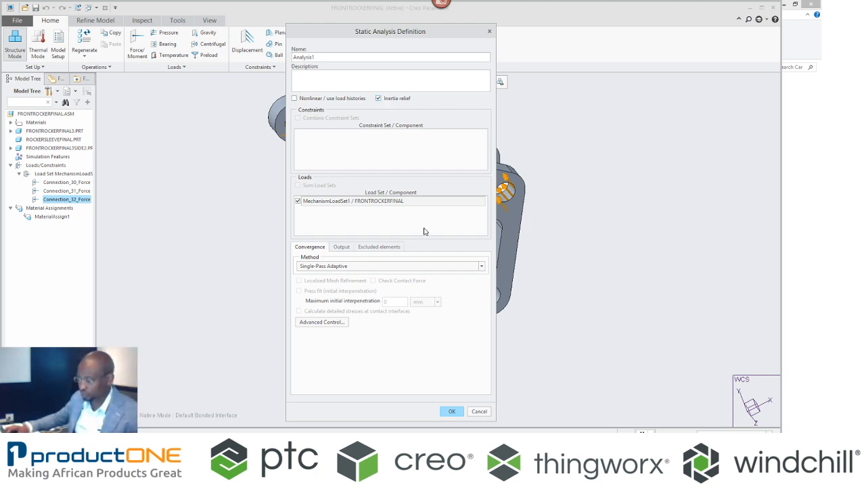
left_click(452, 411)
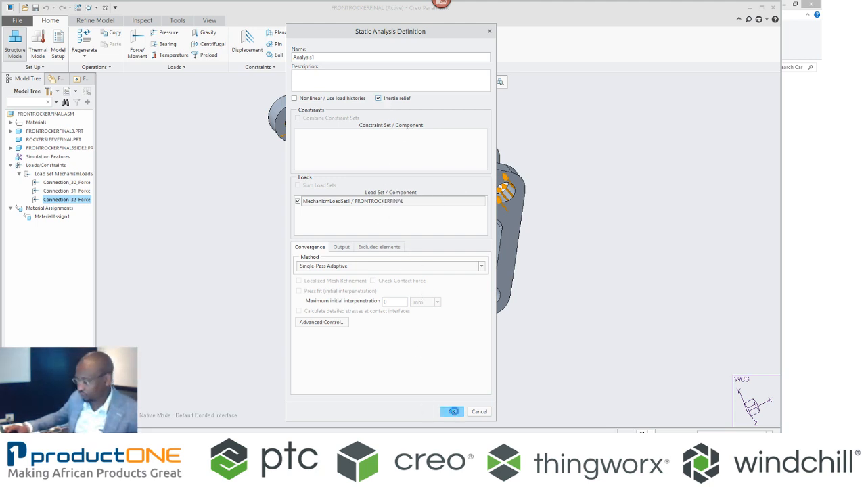
Run Analysis1, replacing old output files and using interactive diagnostics
left_click(452, 411)
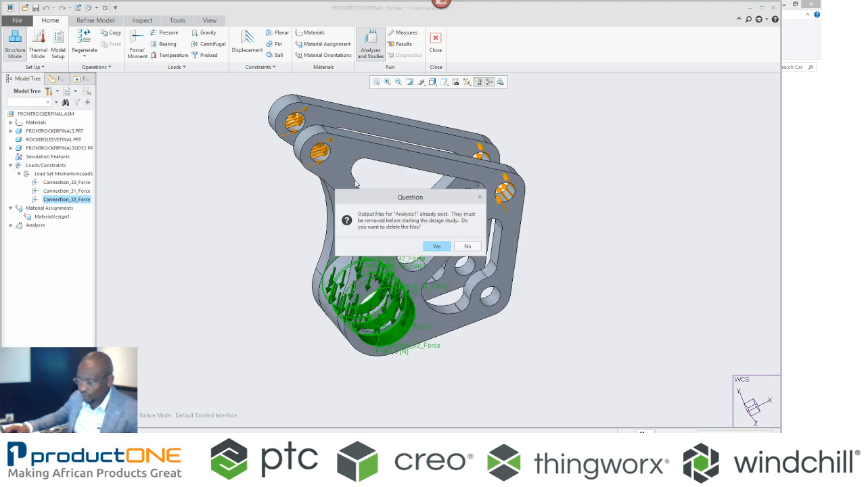
left_click(437, 246)
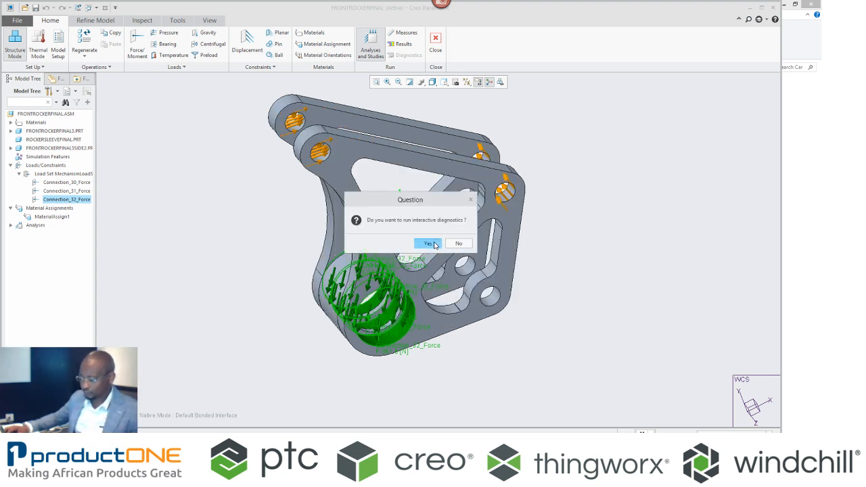
left_click(427, 243)
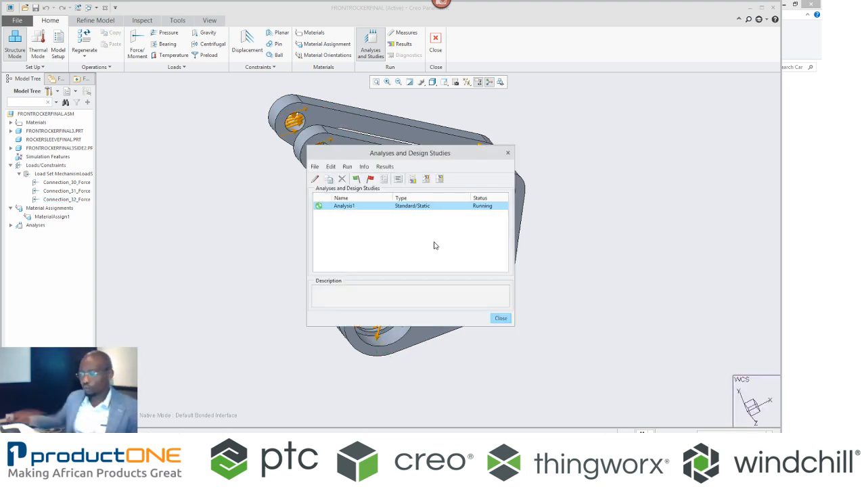
left_click(397, 178)
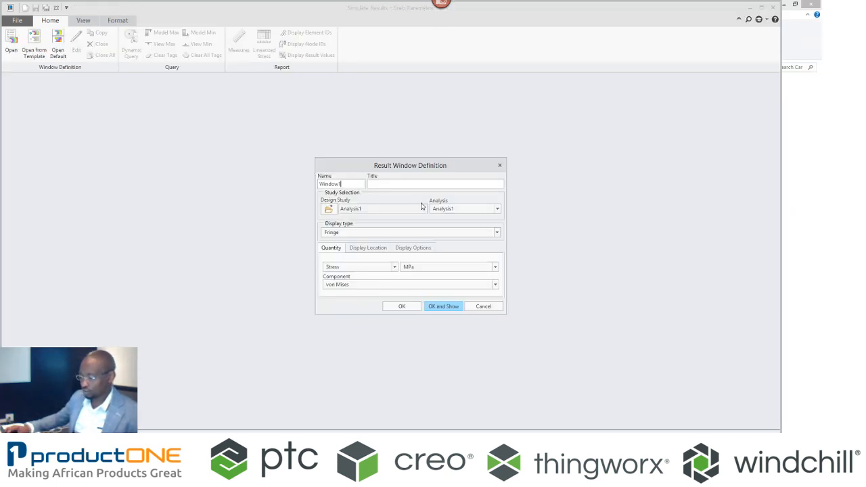
Display Analysis1's von Mises stress fringe with continuous tone and auto-started animation
left_click(413, 248)
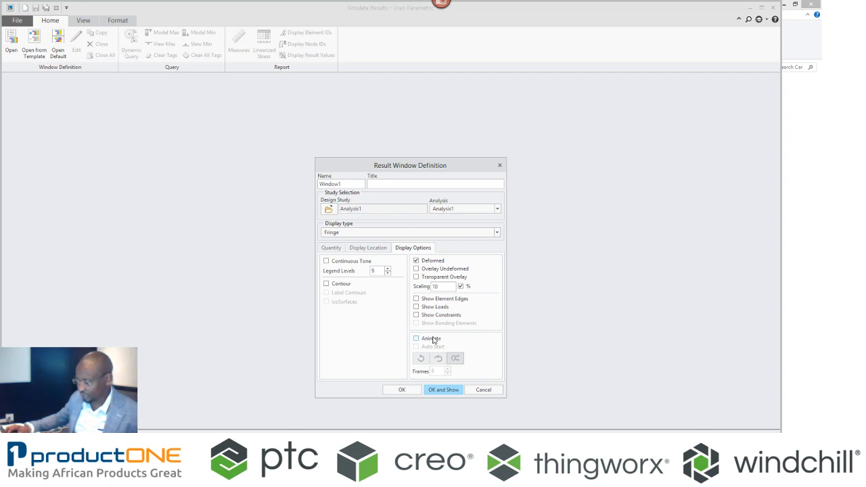
left_click(416, 338)
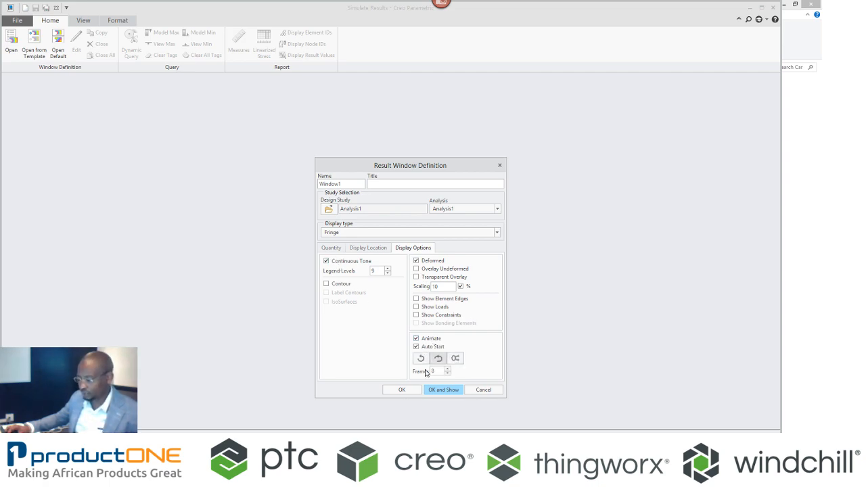
left_click(443, 390)
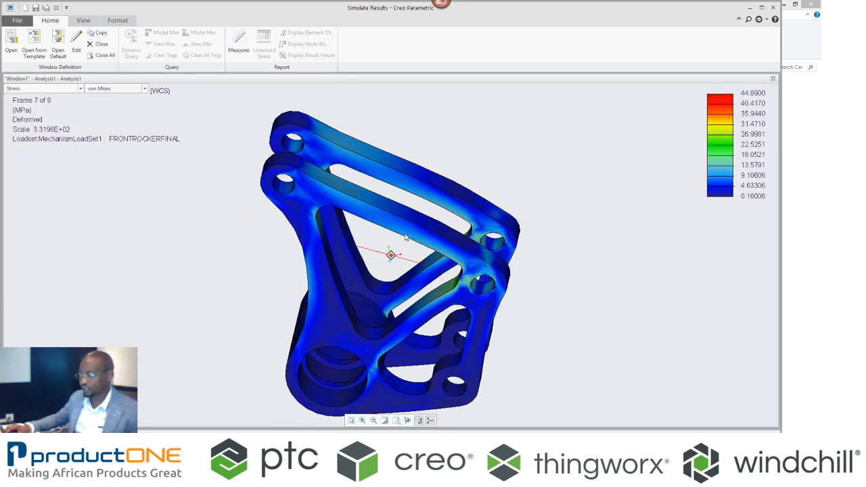